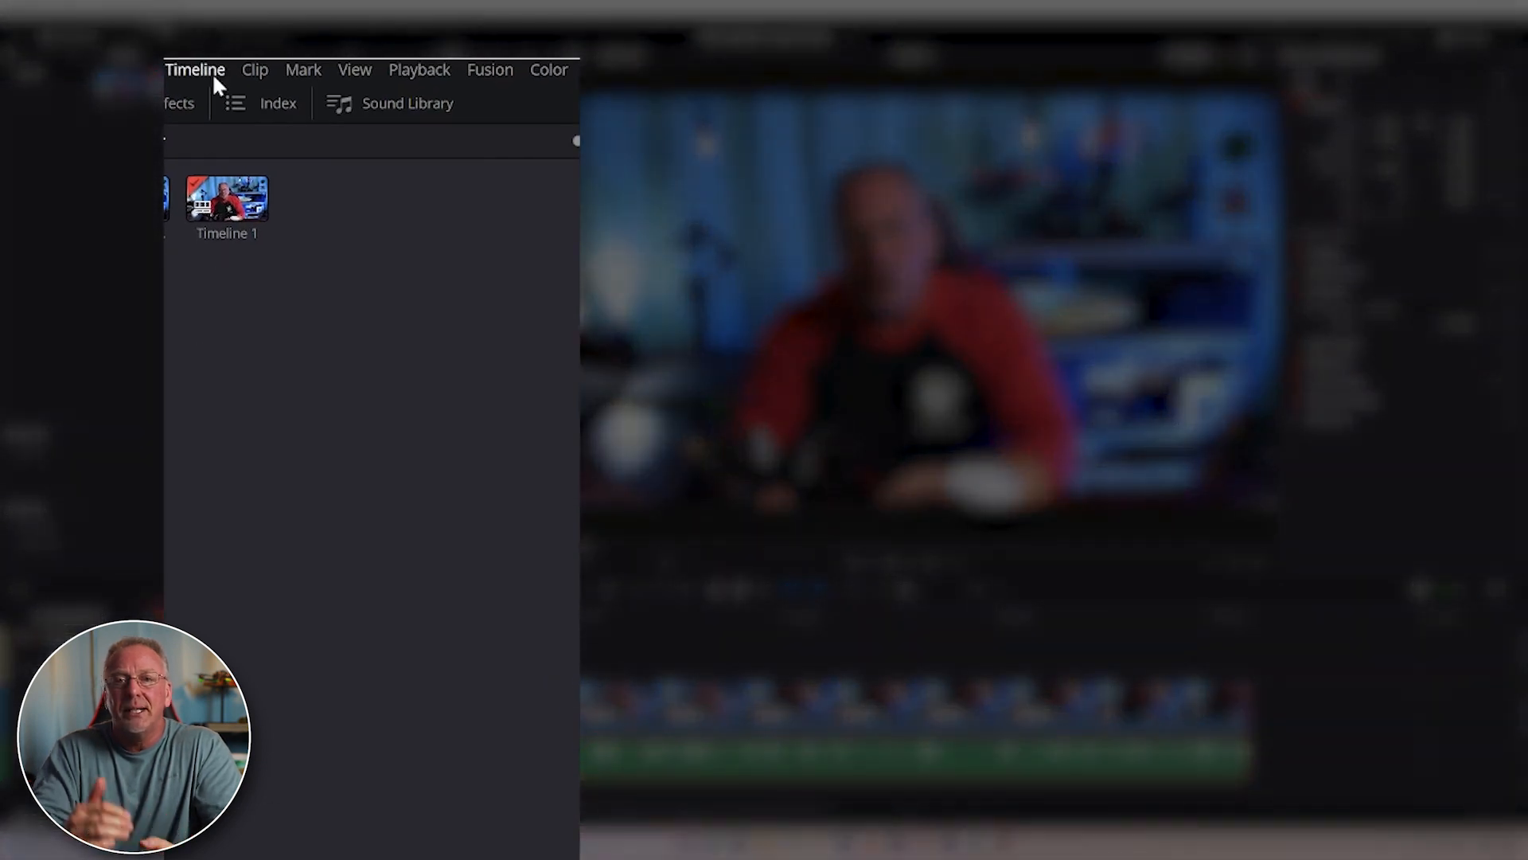
- Choose Create Subtitles from Audio from the Timeline menu
{"action": "left_click", "coordinate": [195, 69]}
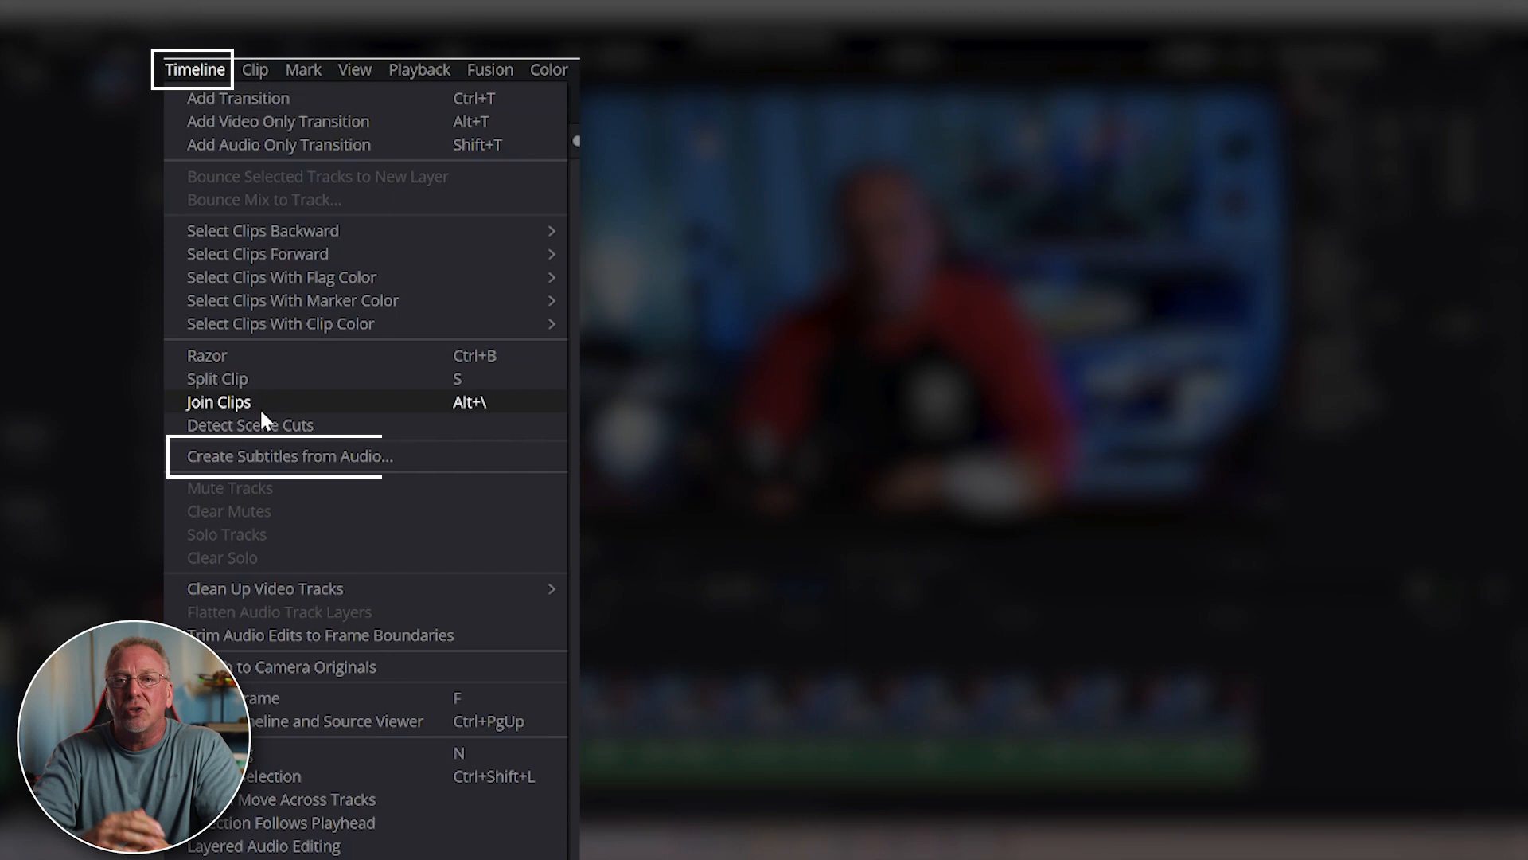
{"action": "mouse_move", "coordinate": [290, 456]}
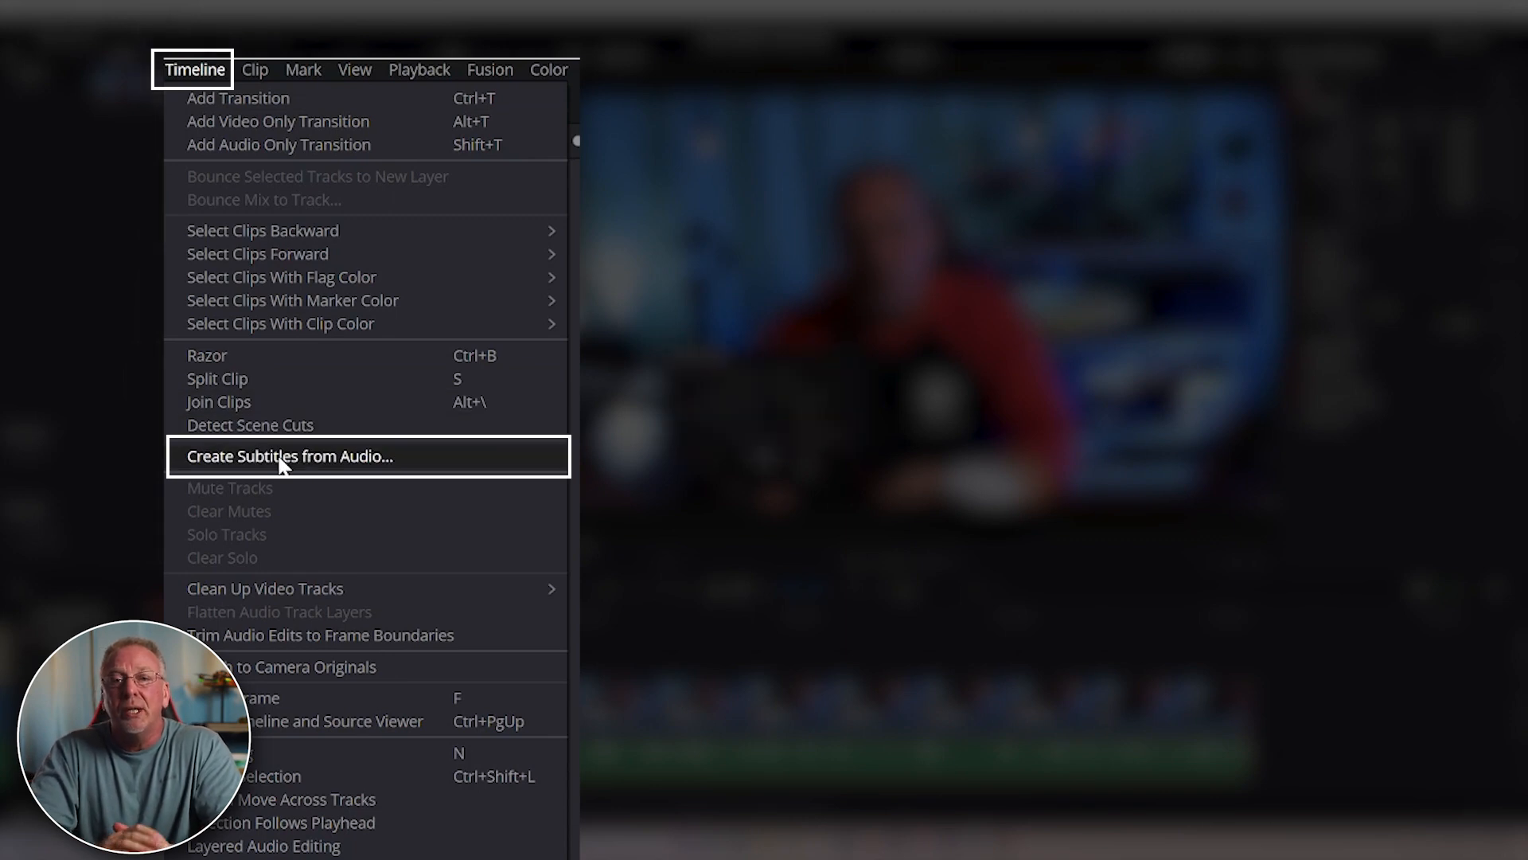
{"action": "left_click", "coordinate": [290, 455]}
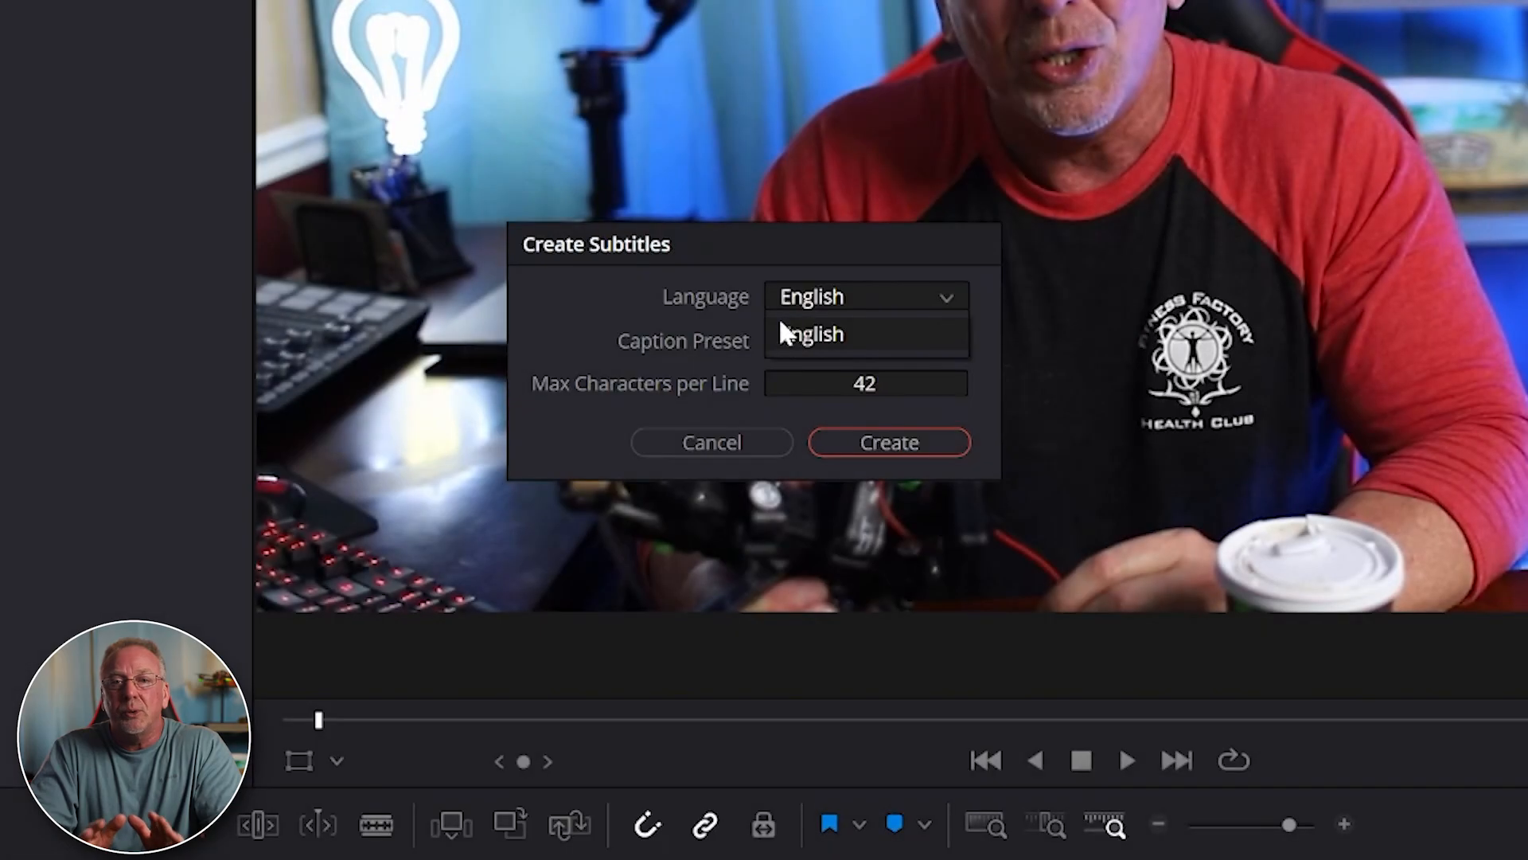
- Create English subtitles with Subtitle Default preset and a 25-character line limit
{"action": "left_click", "coordinate": [812, 334]}
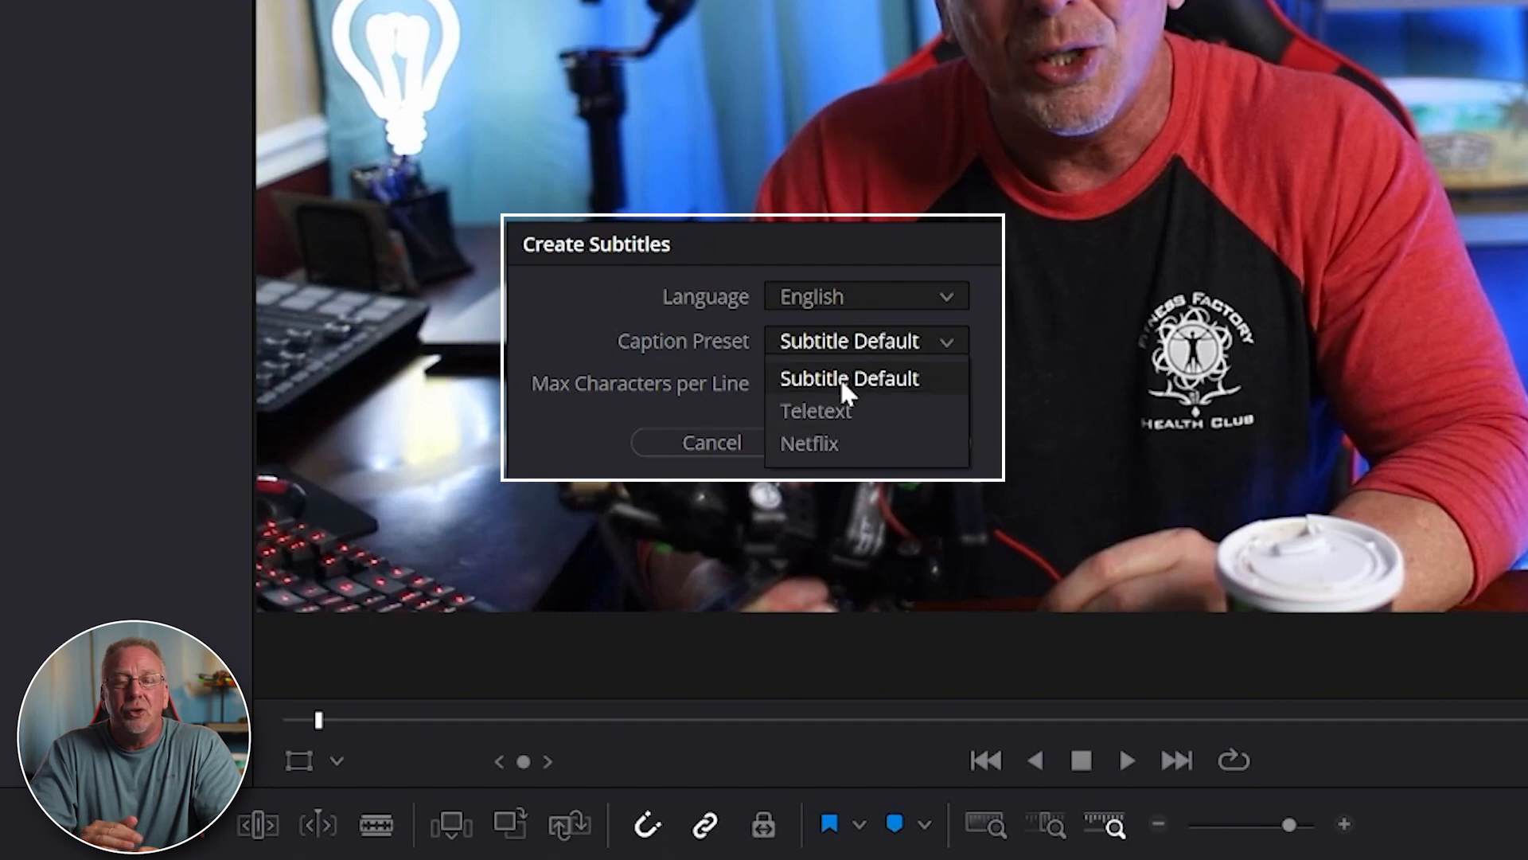
{"action": "left_click", "coordinate": [849, 378]}
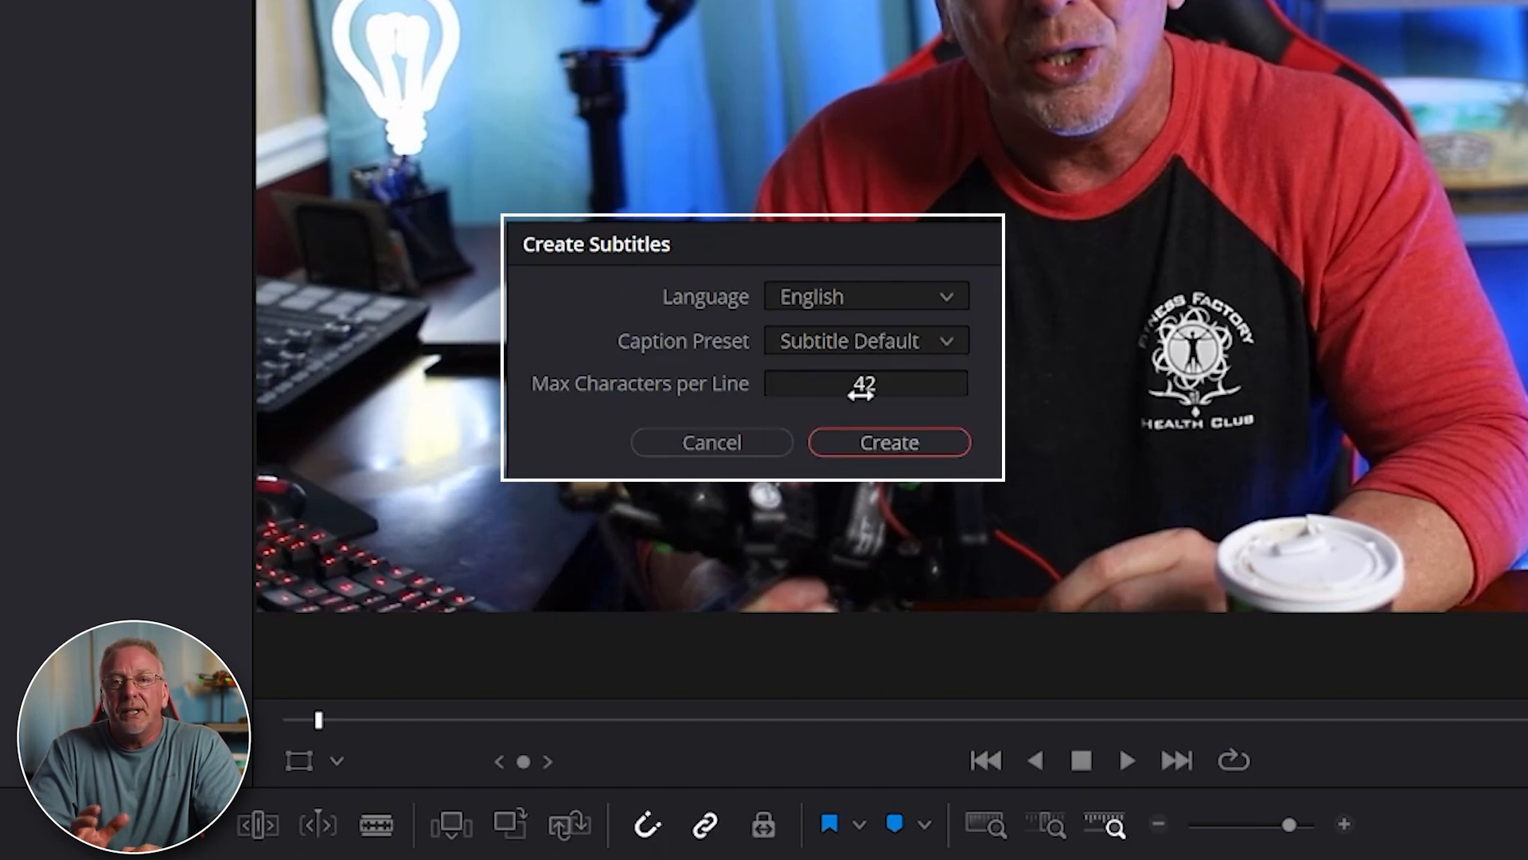
{"action": "mouse_move", "coordinate": [813, 369]}
{"action": "type", "text": "2"}
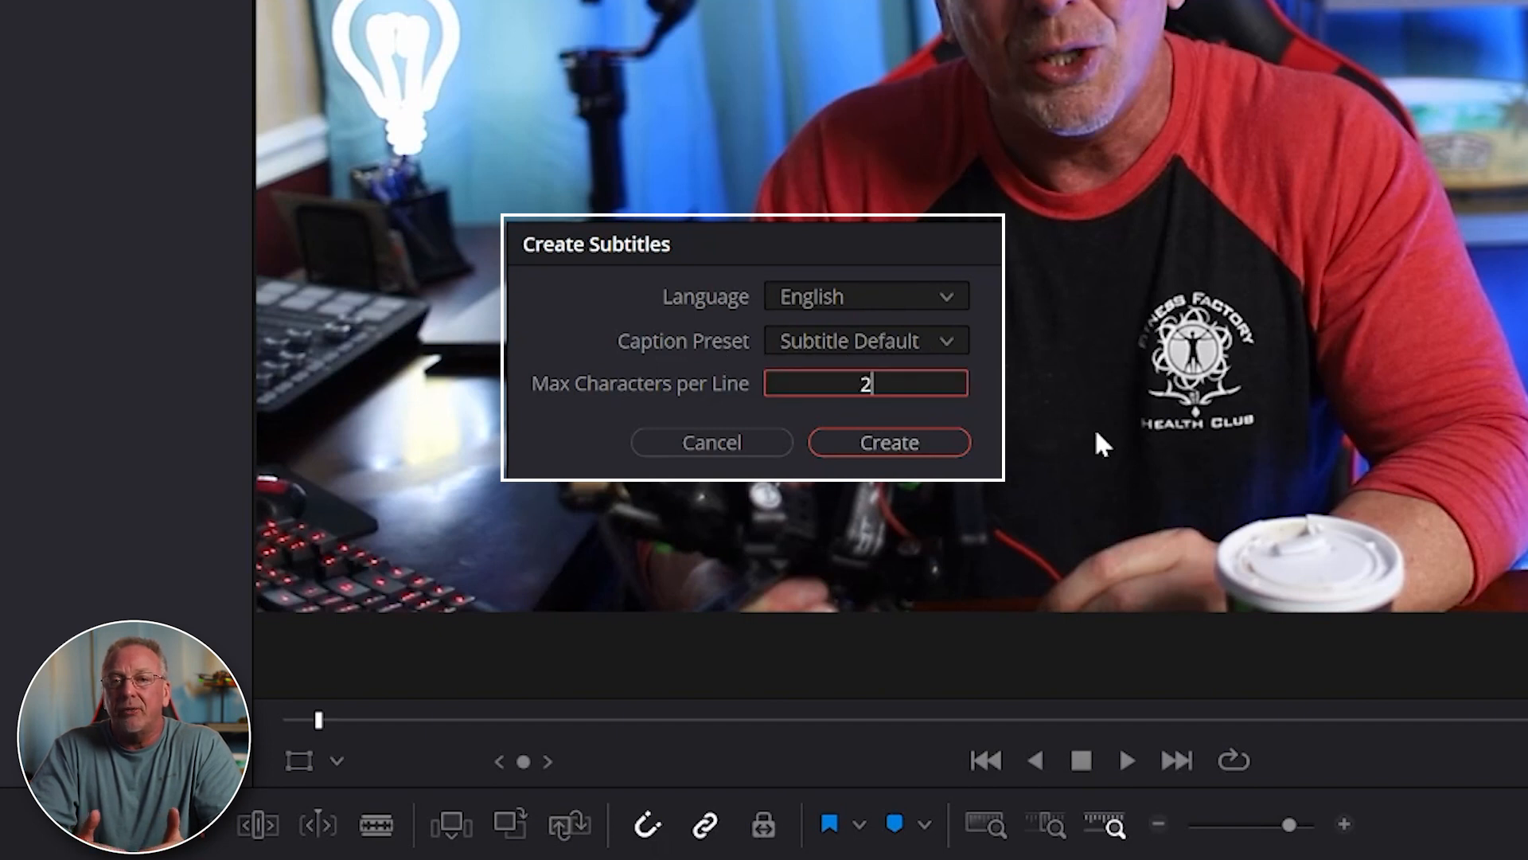
{"action": "type", "text": "5"}
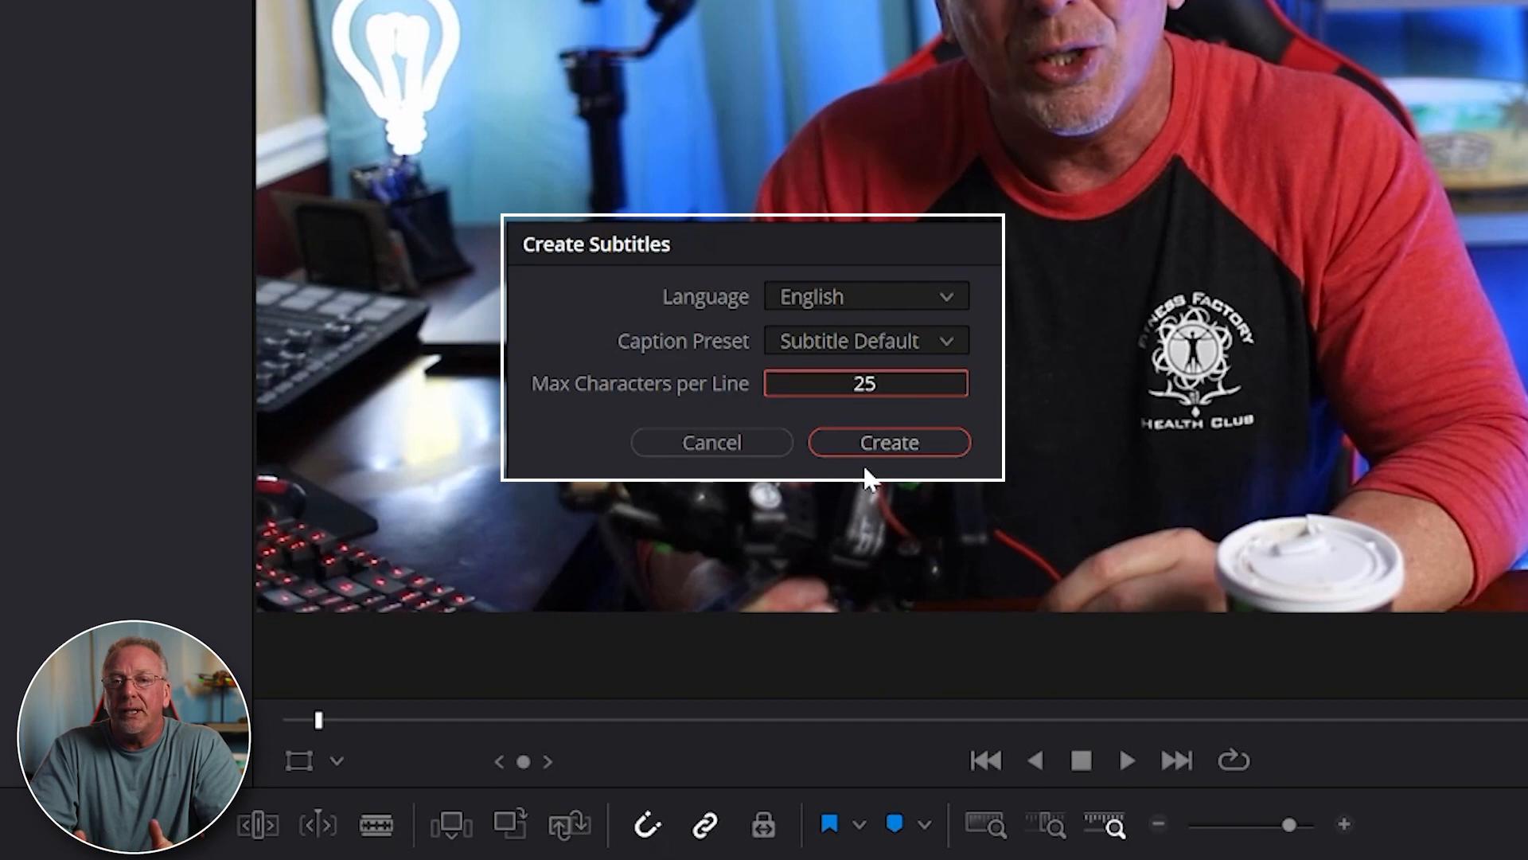
{"action": "left_click", "coordinate": [887, 442]}
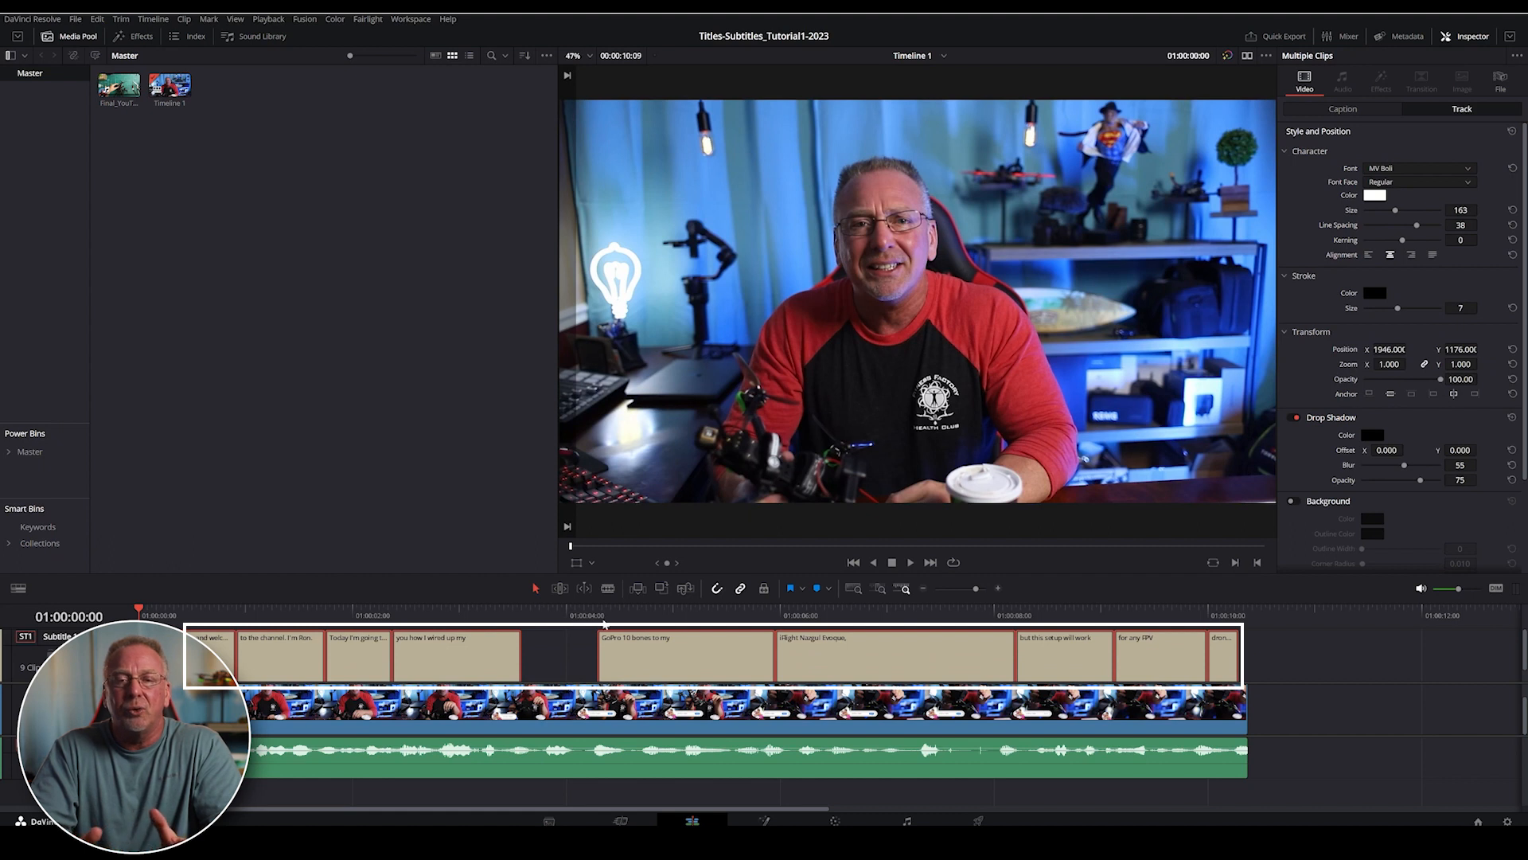
- Put the playhead on the first subtitle and try a different font, such as Neoterique, in the Inspector
{"action": "left_click", "coordinate": [281, 609]}
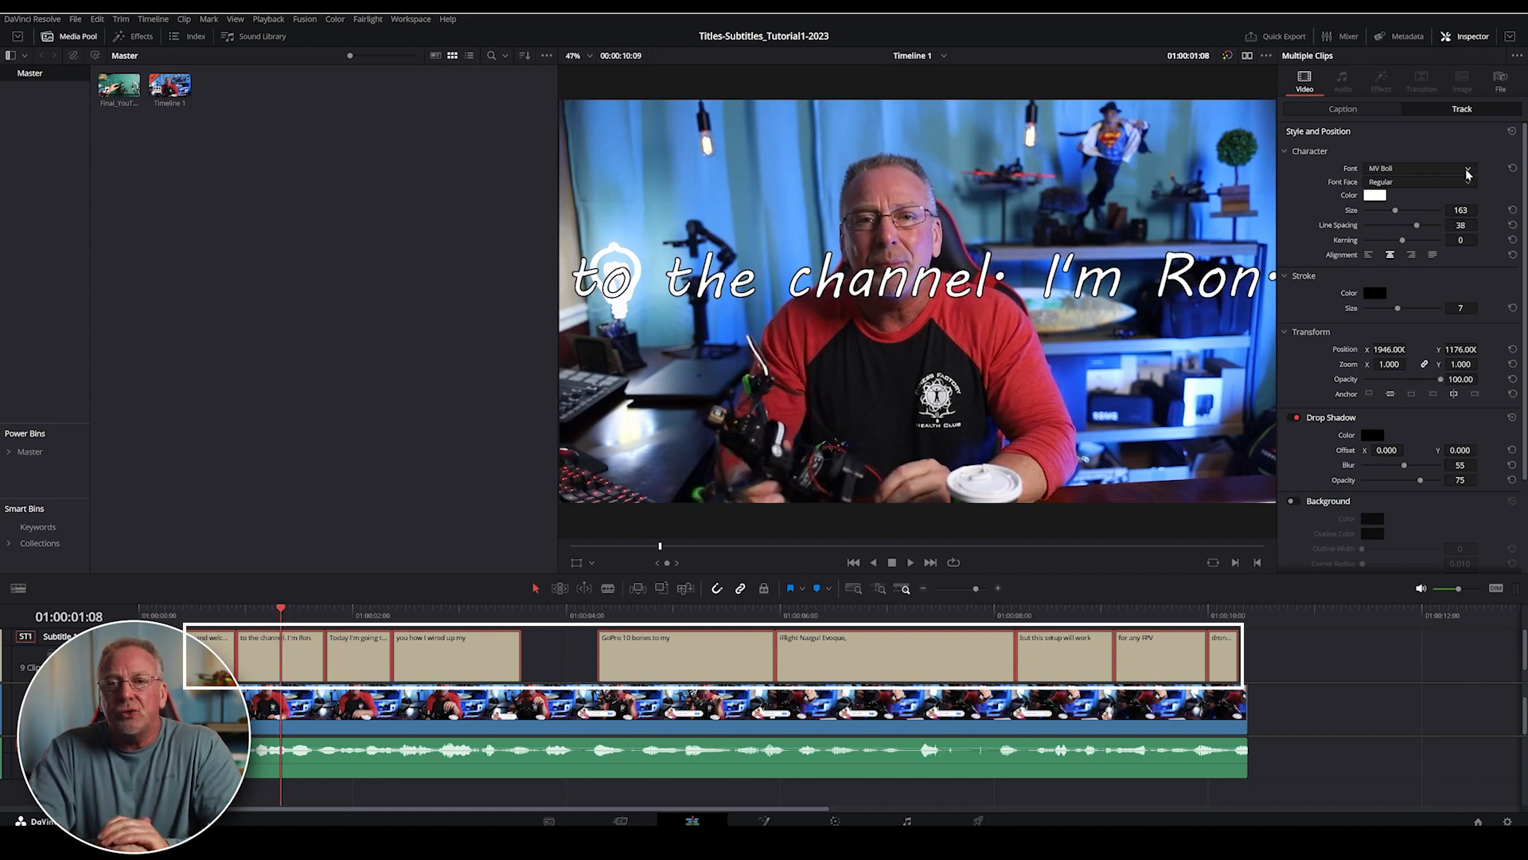
{"action": "left_click", "coordinate": [1467, 167]}
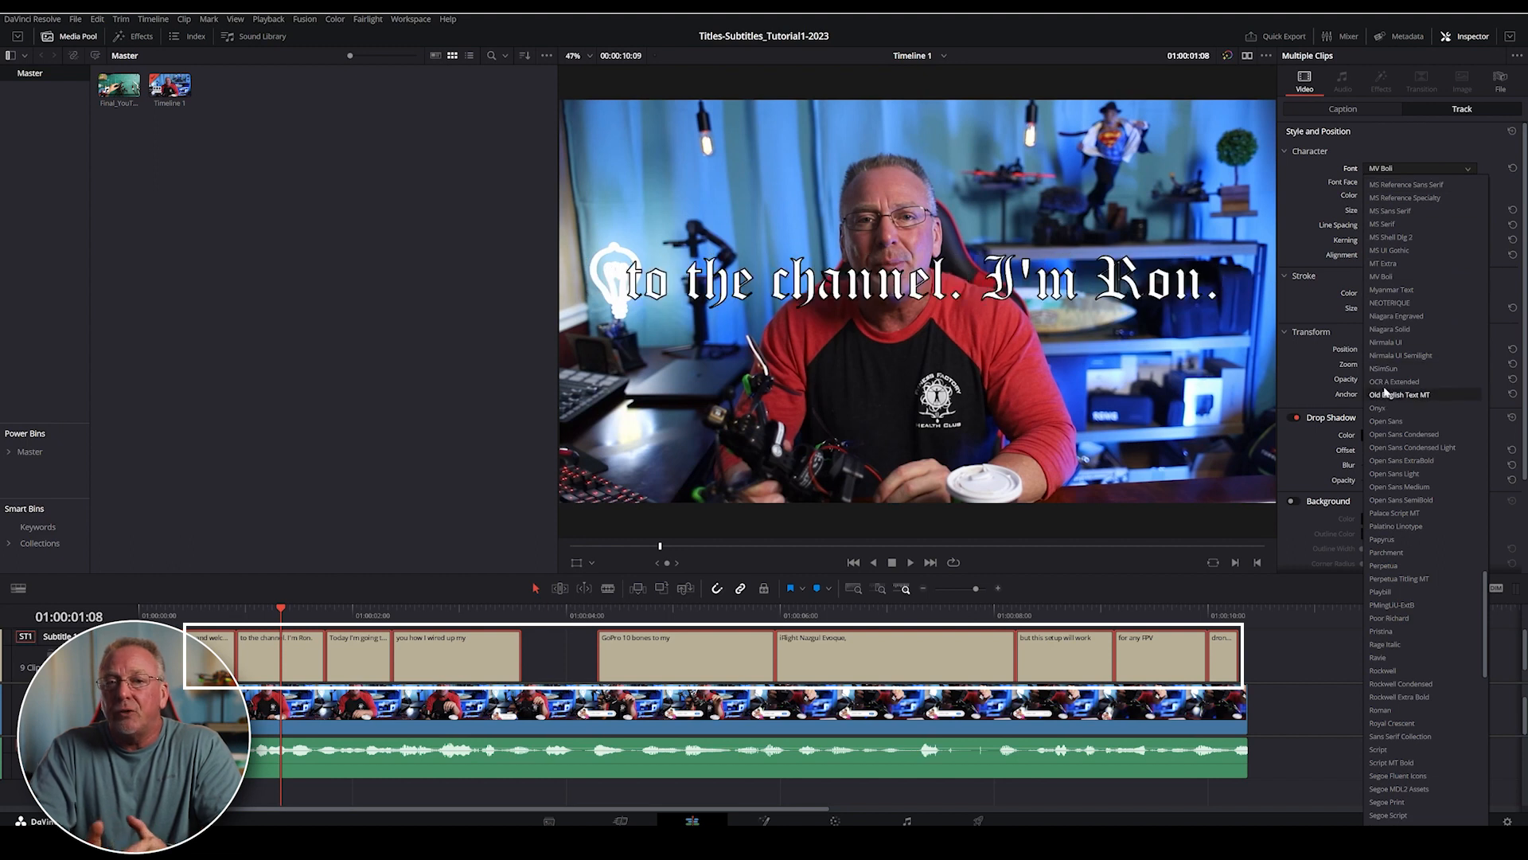
{"action": "left_click", "coordinate": [1390, 303]}
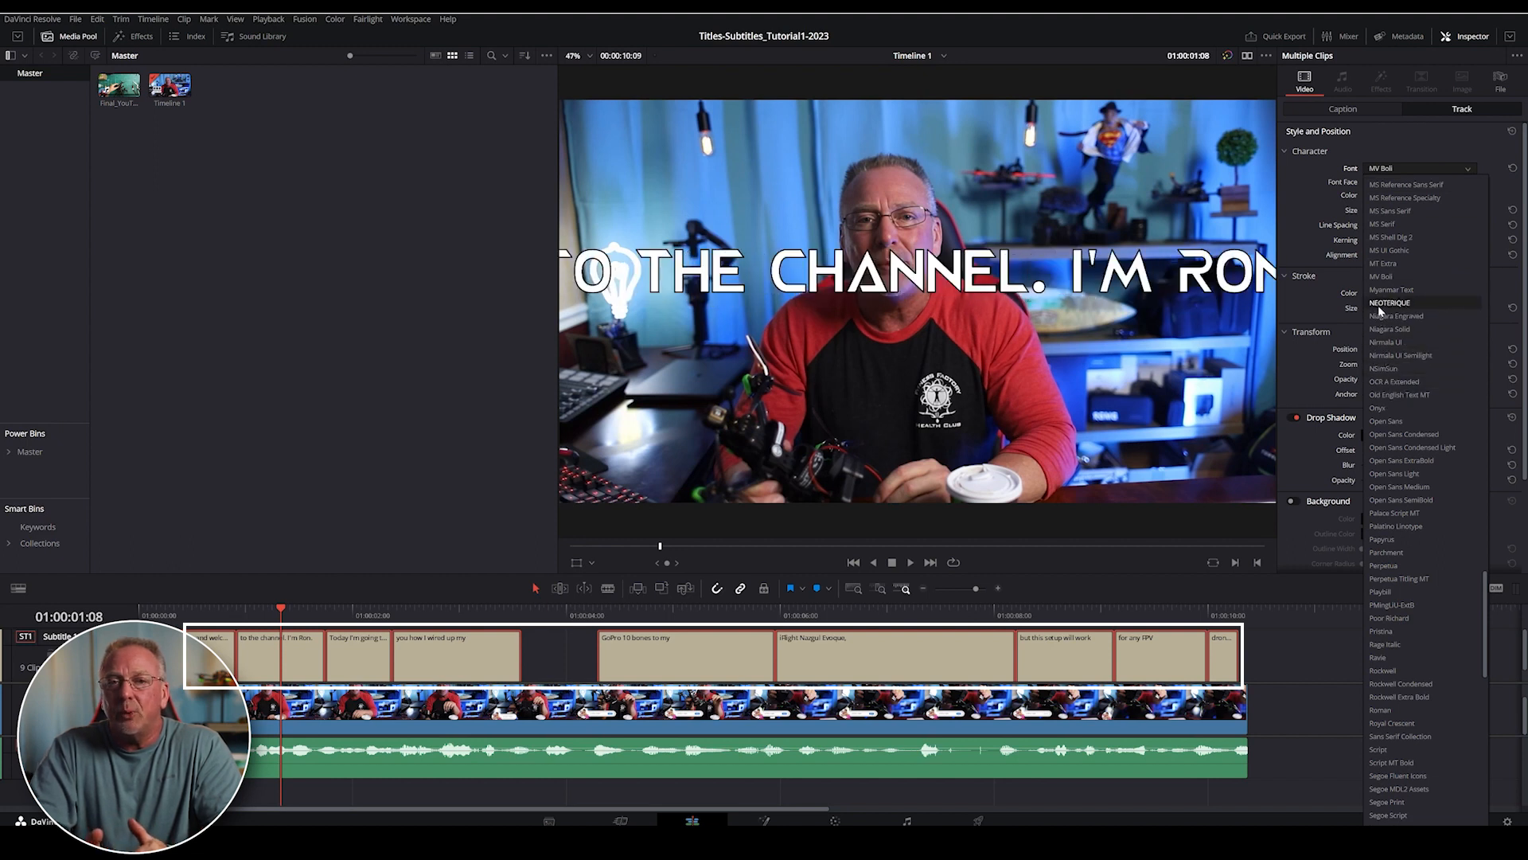